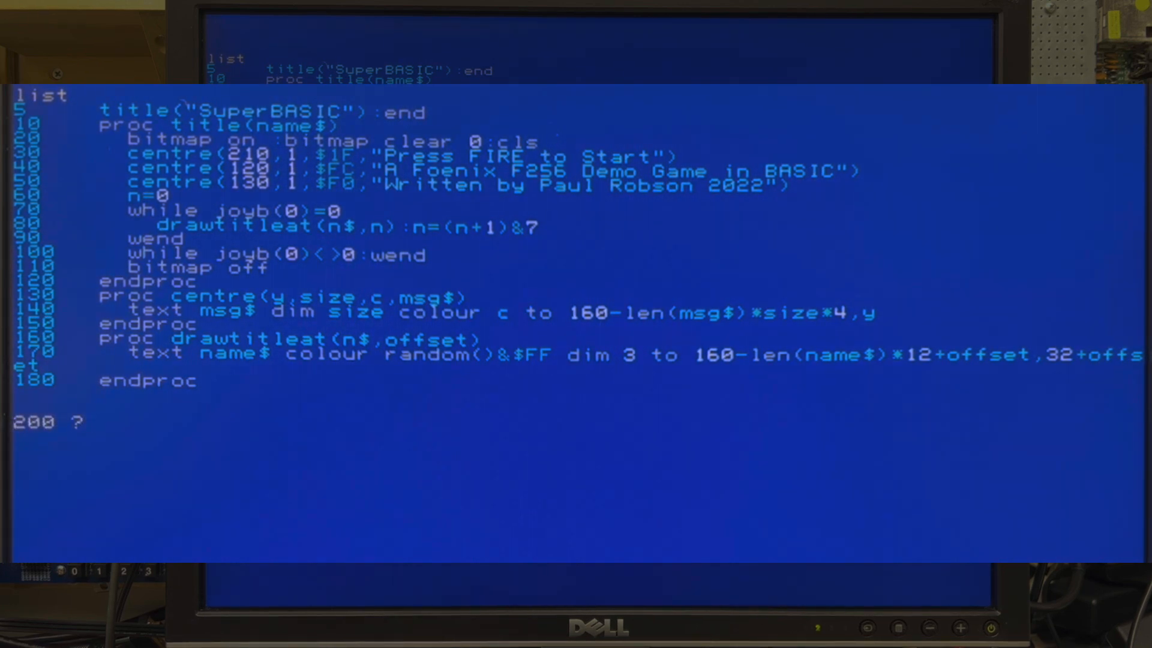
- Enter test line 200 ?"hellow", then begin a second line 200 print"hellow": below it
text("hellow)
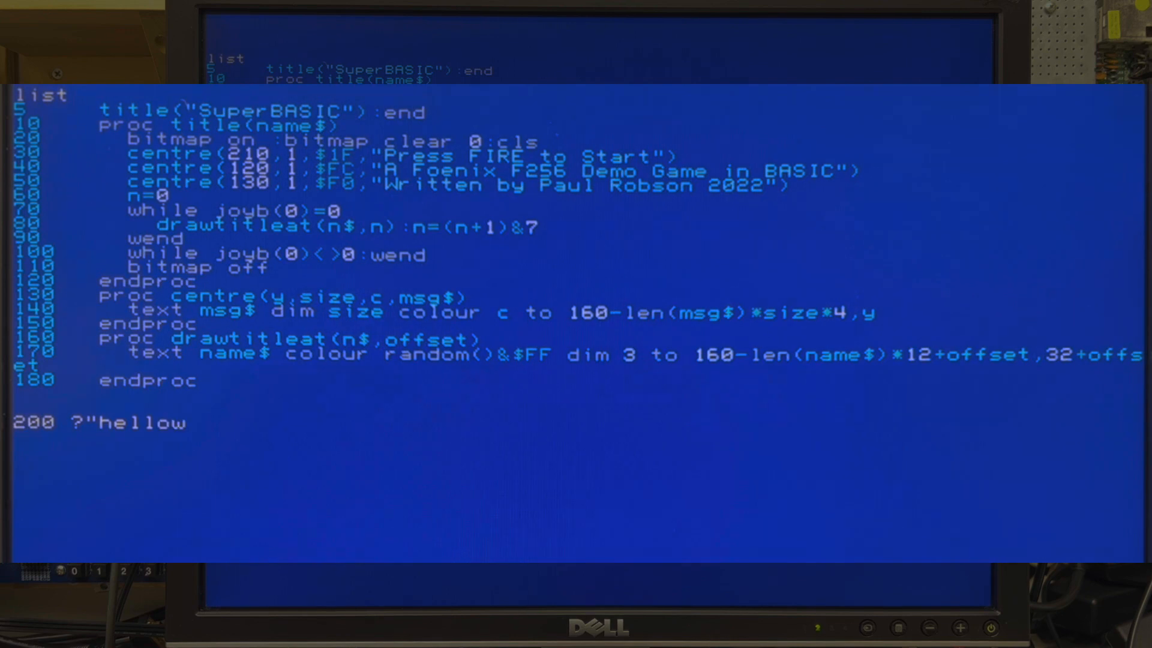
text(")
click(575, 463)
text(200)
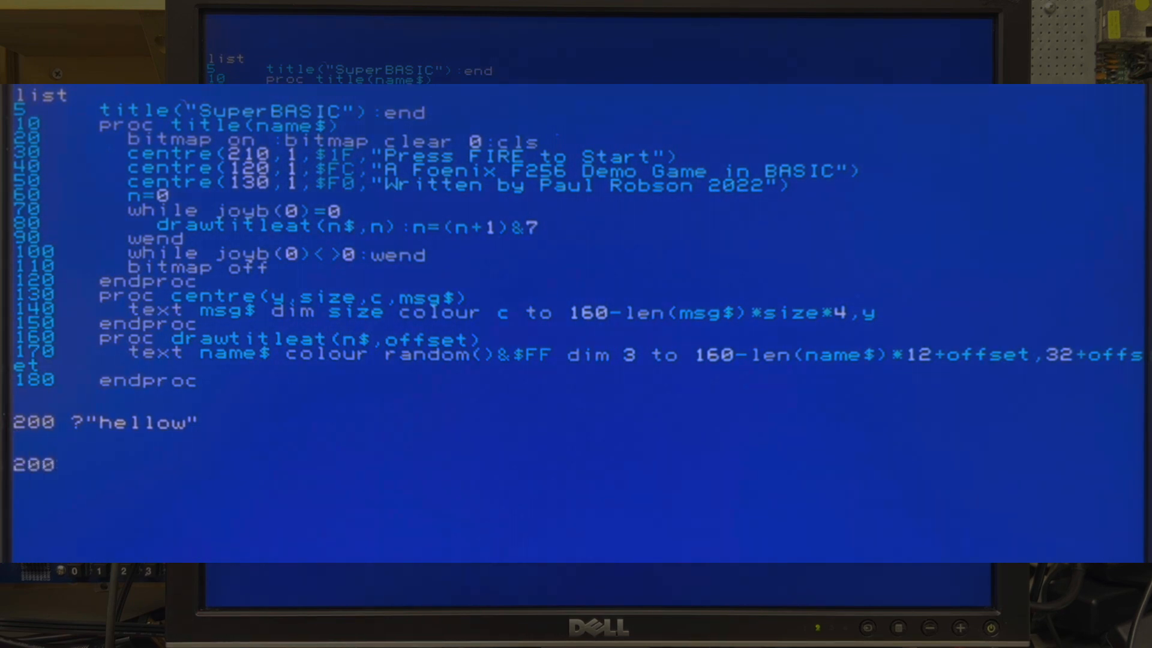
text(print"hellow)
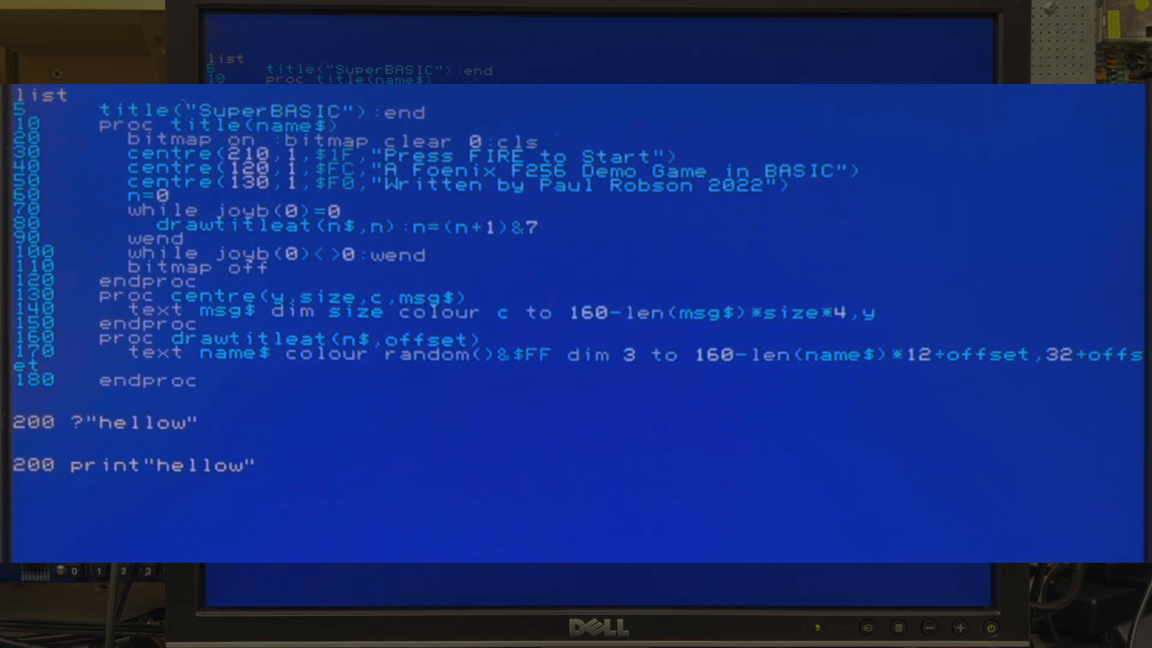
text(:)
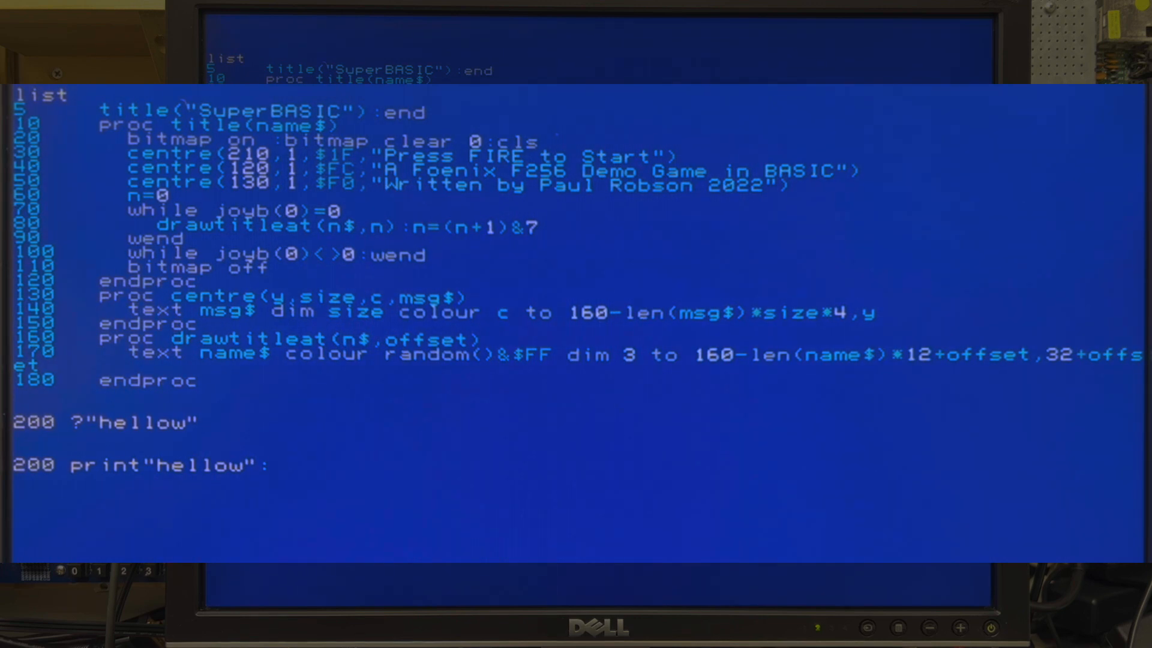
- Append pR after the colon on the new line 200 print"hellow"
text(p)
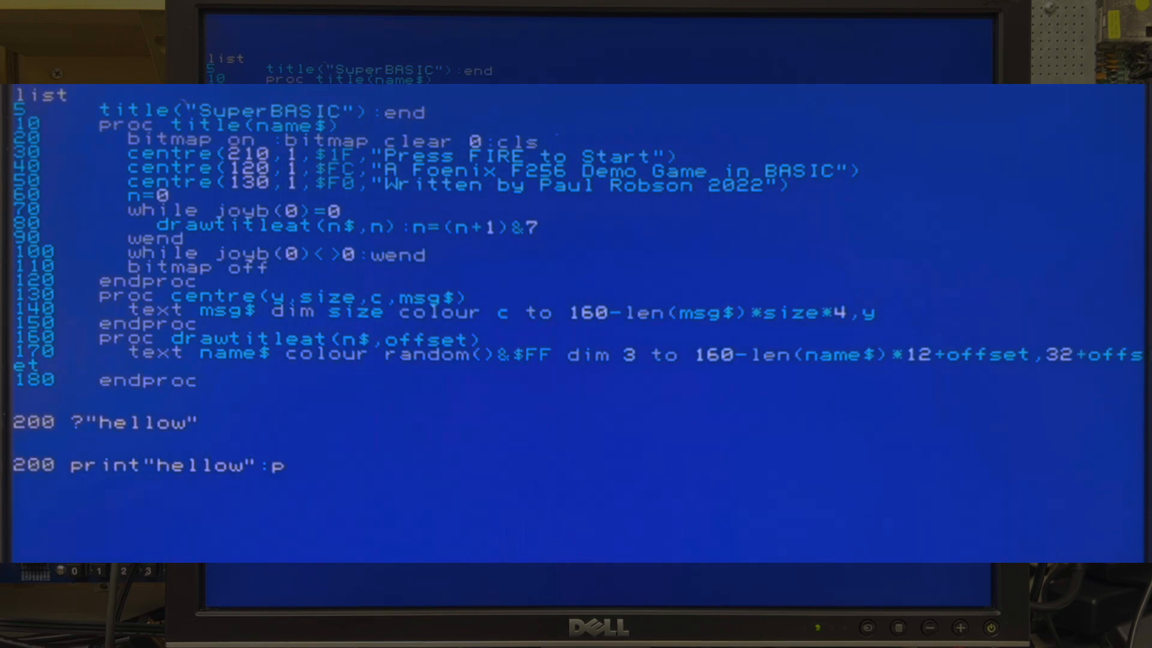
text(R: g0)
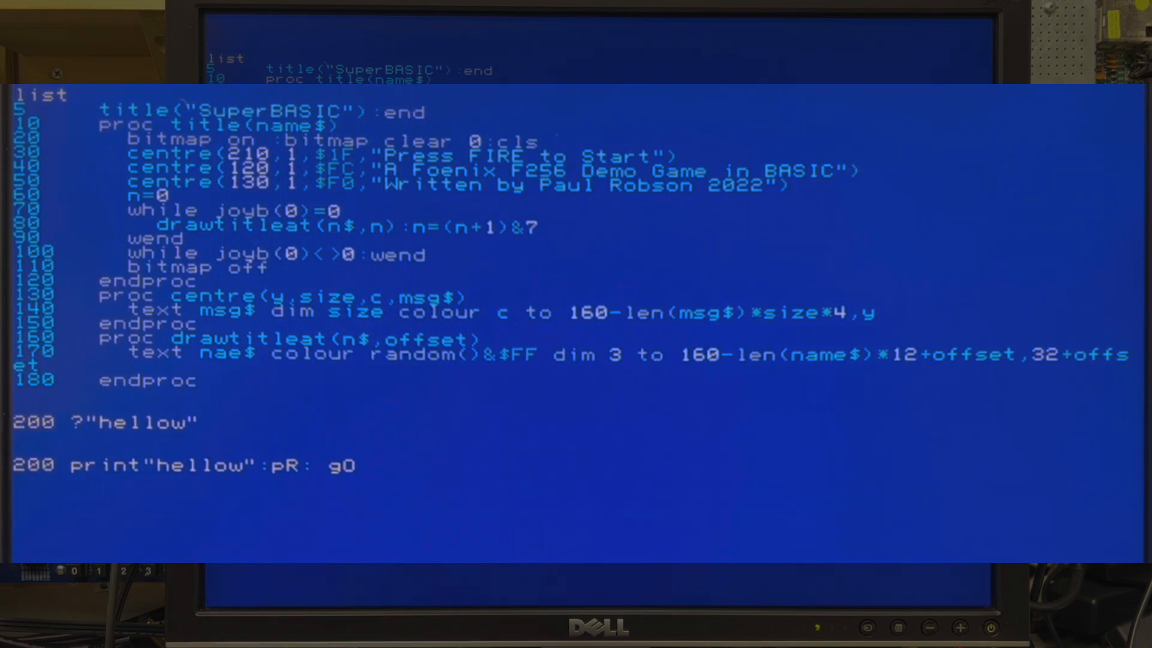
- List line 170 so its name$ text can be edited with the screen editor
text(list 170)
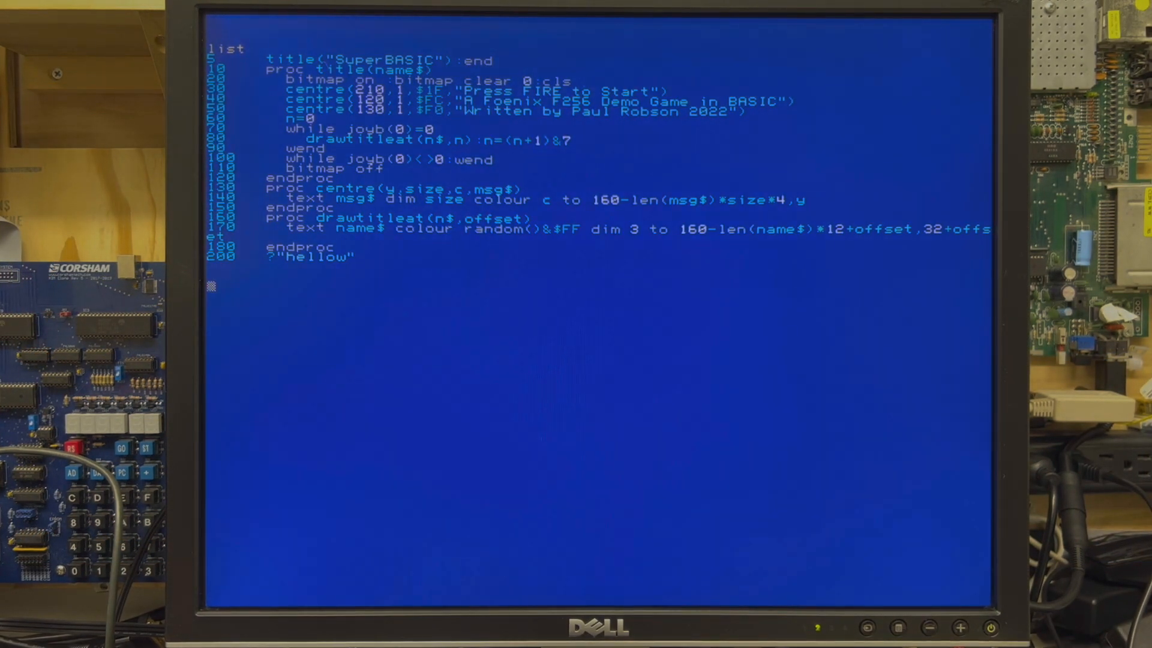
- Delete line 200, relist the program ending at line 180, and run it
text(200)
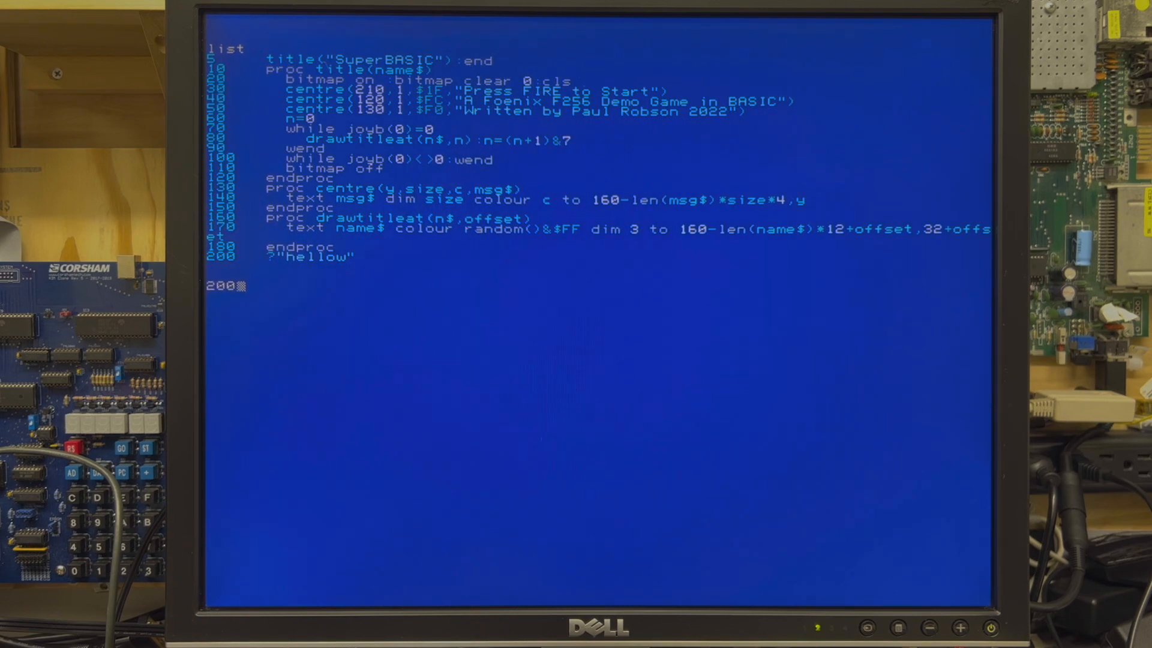
text(list)
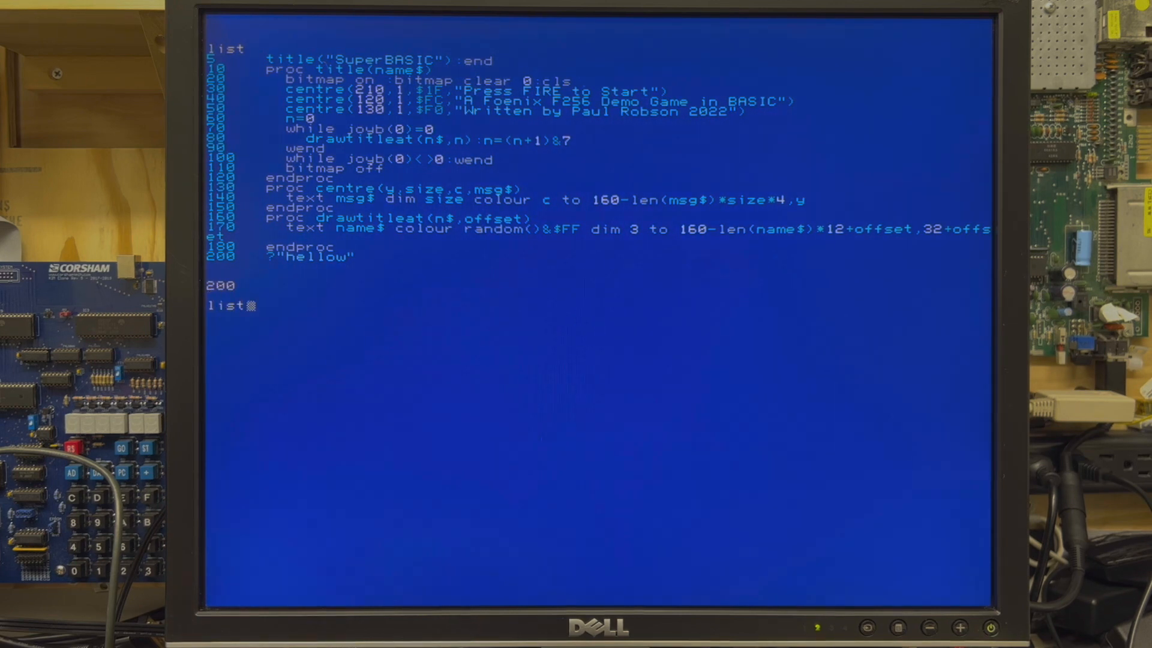
key(Return)
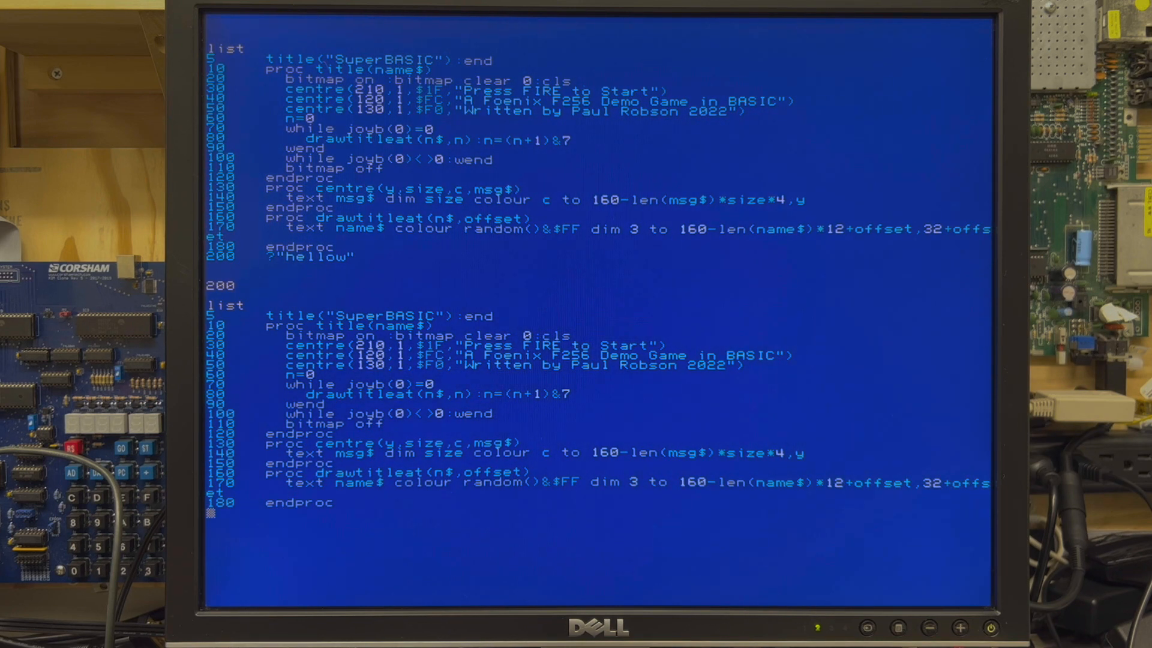
text(run)
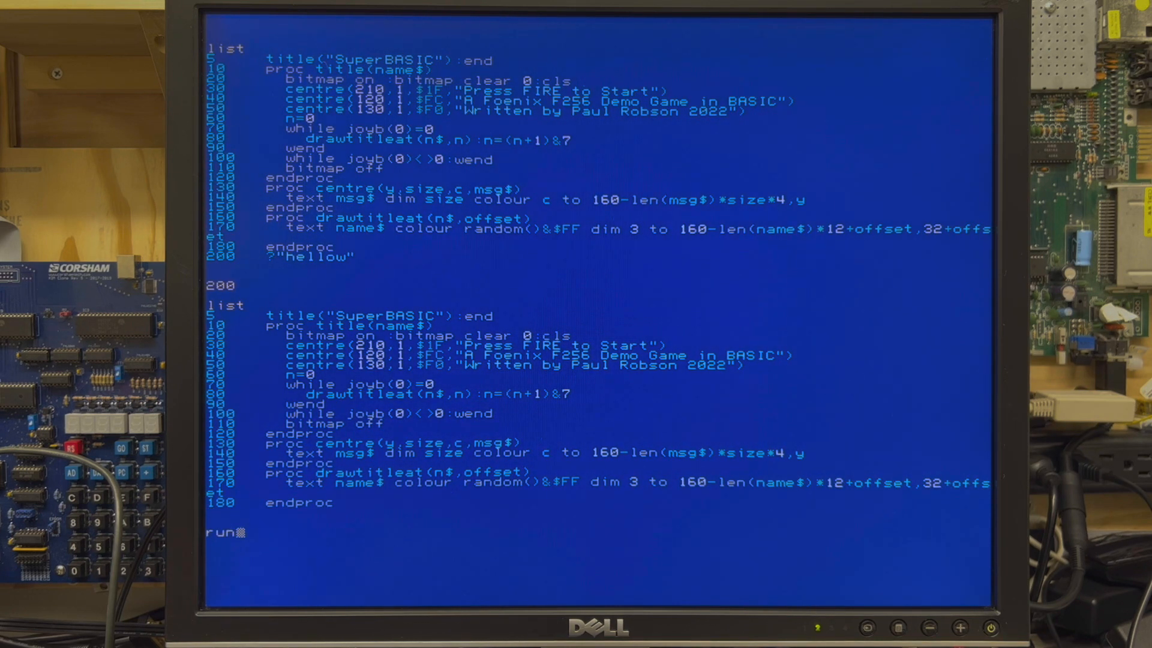